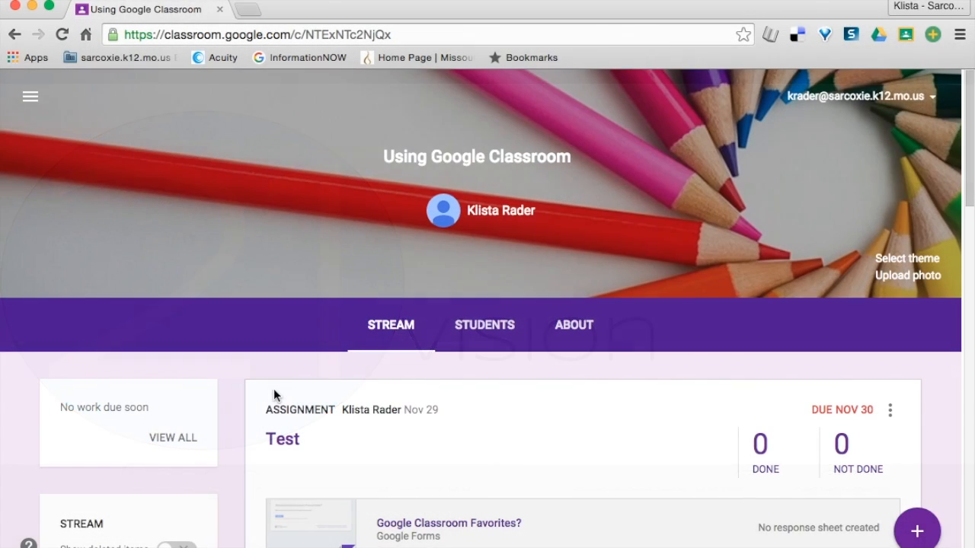
# Move the Brainstorming Ideas assignment to the top of the stream via its post menu
pyautogui.scroll(-3)
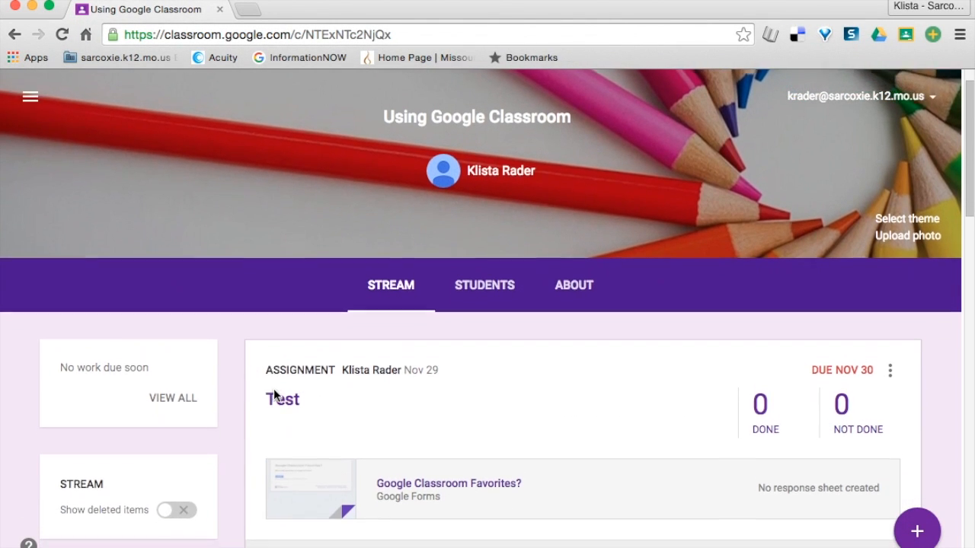
pyautogui.scroll(-3)
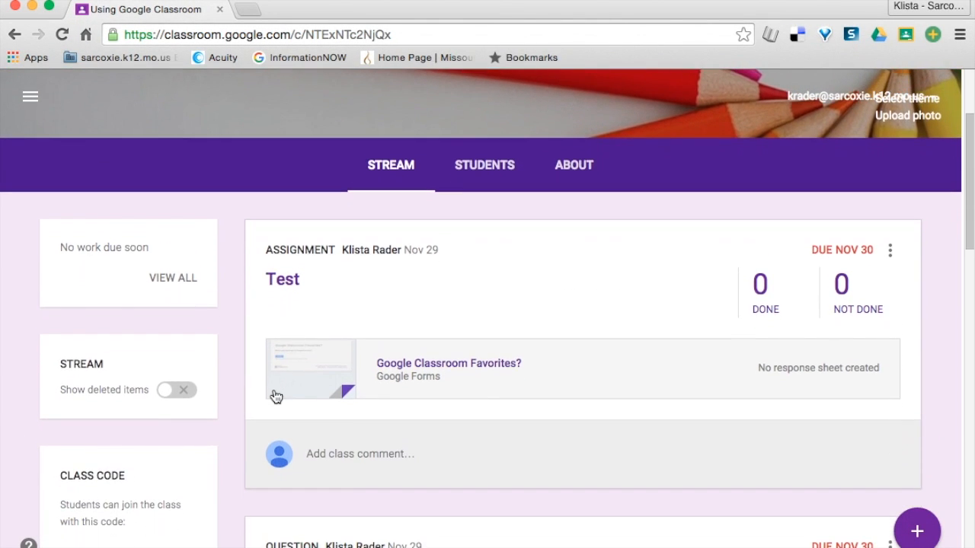
pyautogui.scroll(-3)
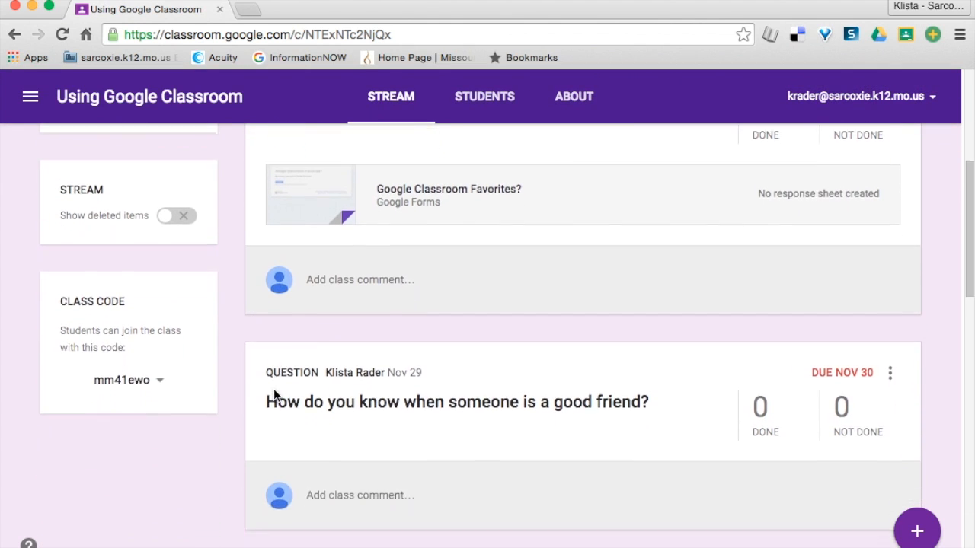
pyautogui.scroll(-3)
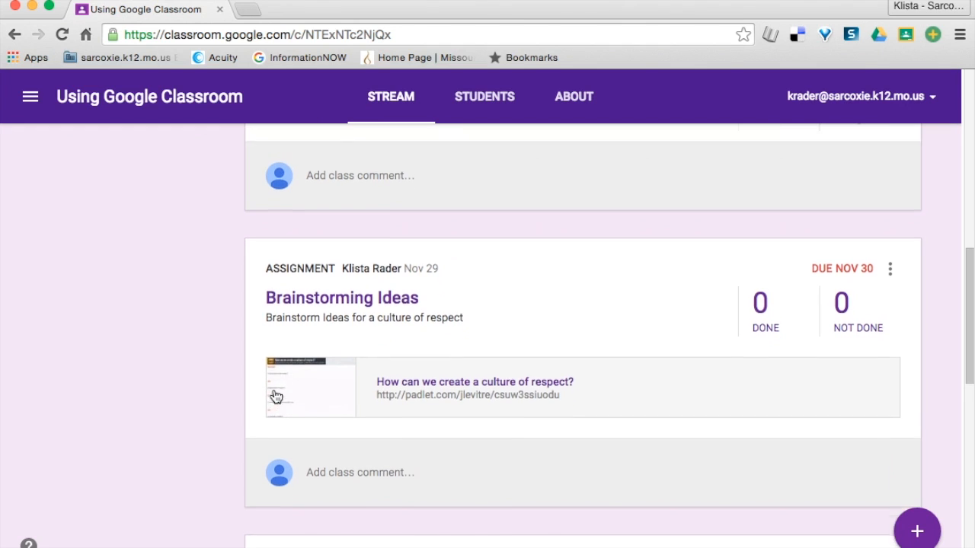
pyautogui.scroll(-3)
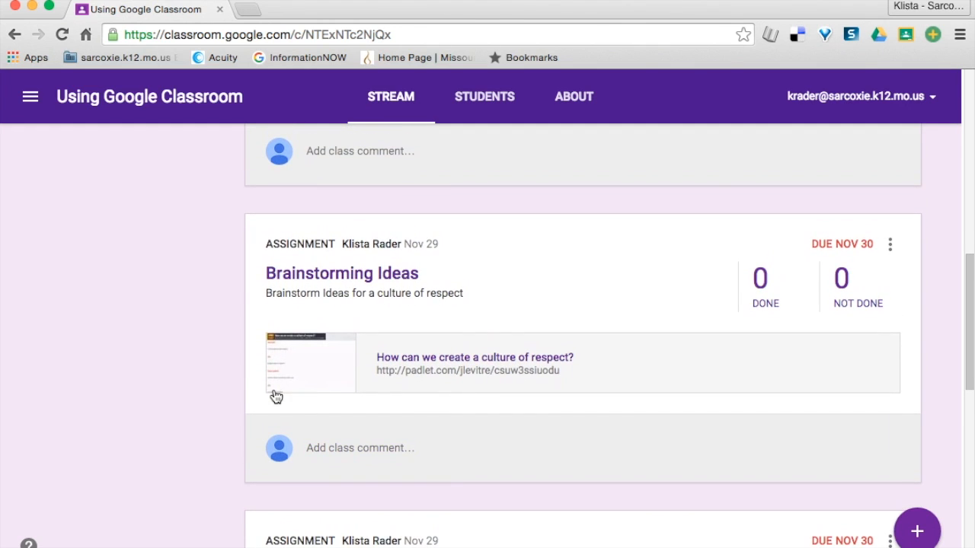
pyautogui.moveTo(257, 269)
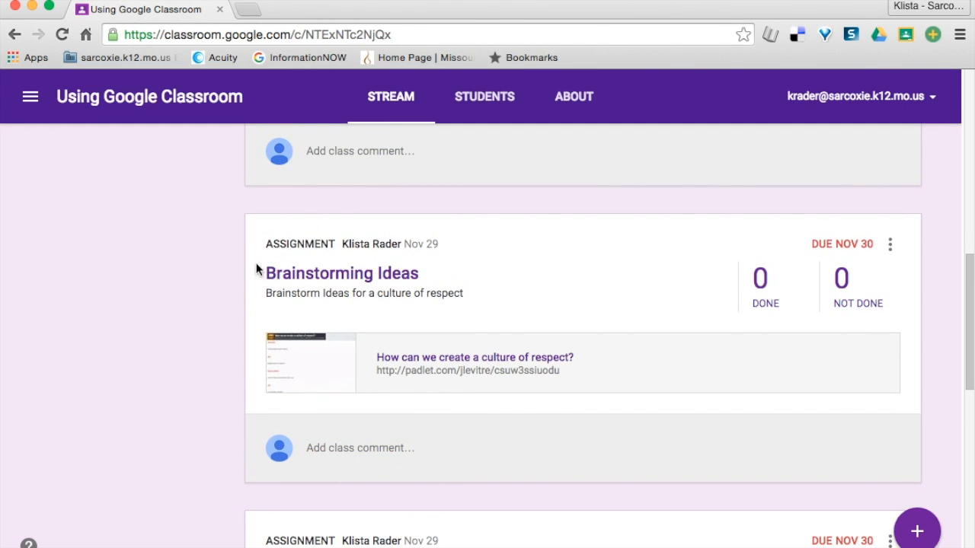
pyautogui.moveTo(521, 395)
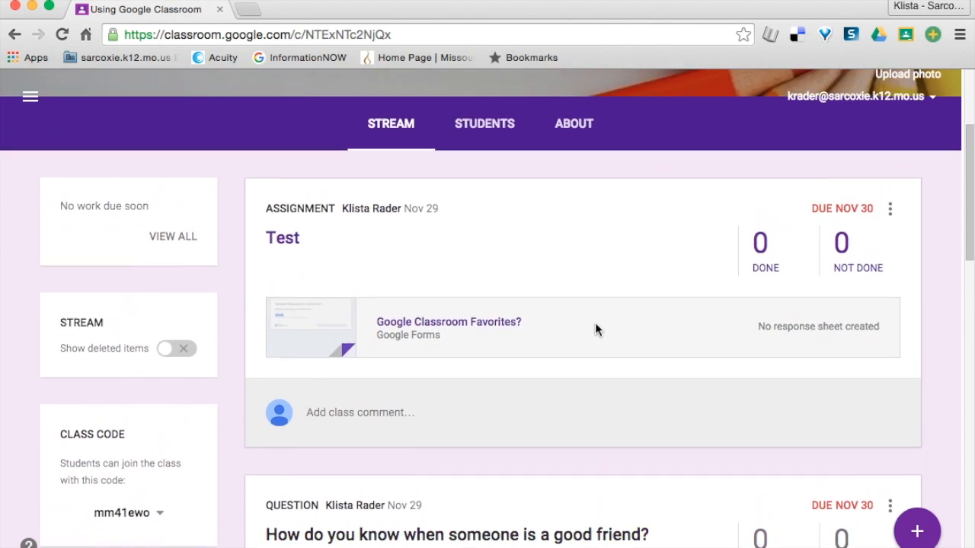
pyautogui.scroll(-3)
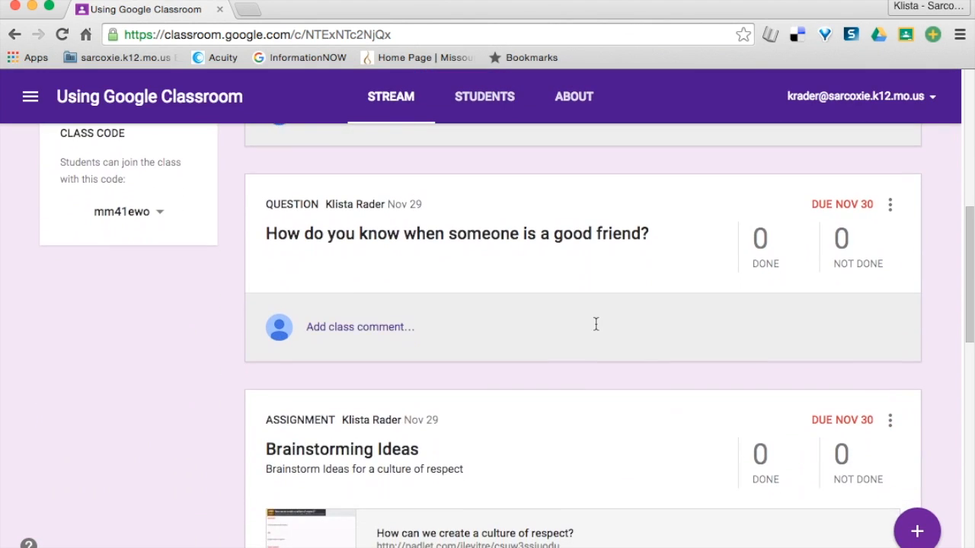
pyautogui.scroll(-3)
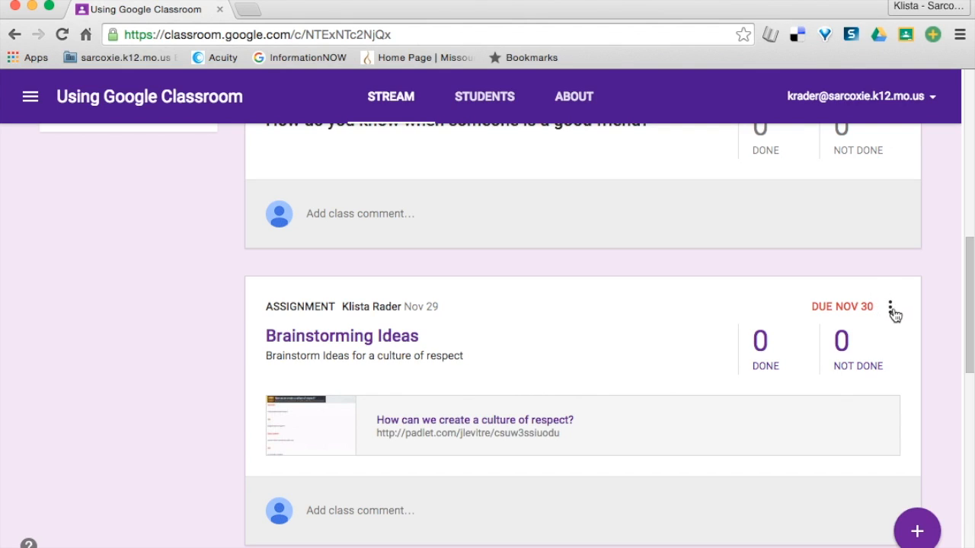
pyautogui.click(889, 307)
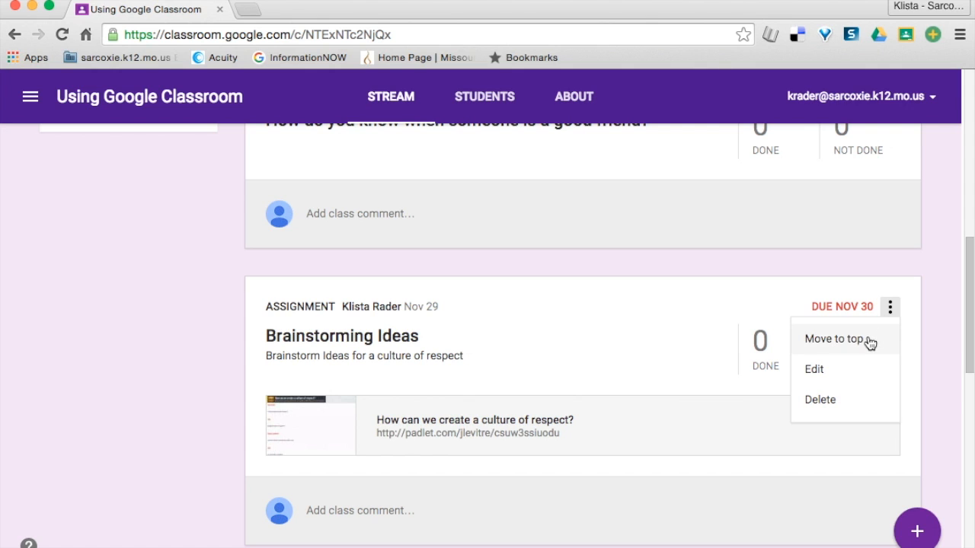
pyautogui.click(830, 339)
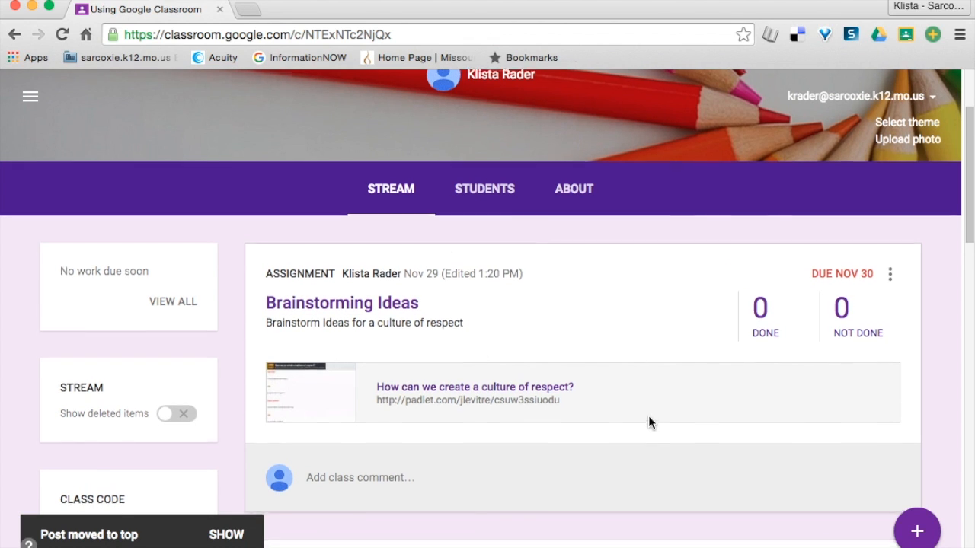
# Show the options menu for the Test assignment post
pyautogui.scroll(-3)
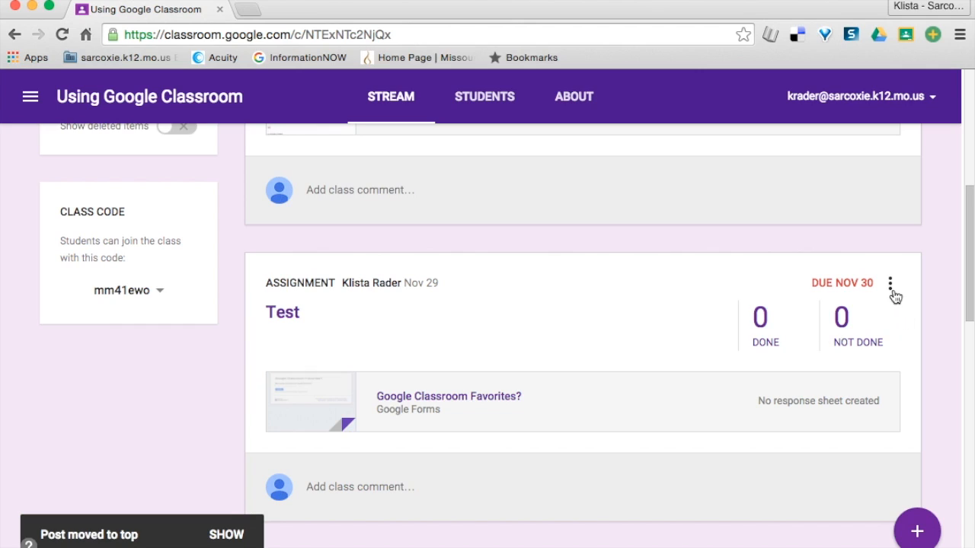
pyautogui.click(889, 282)
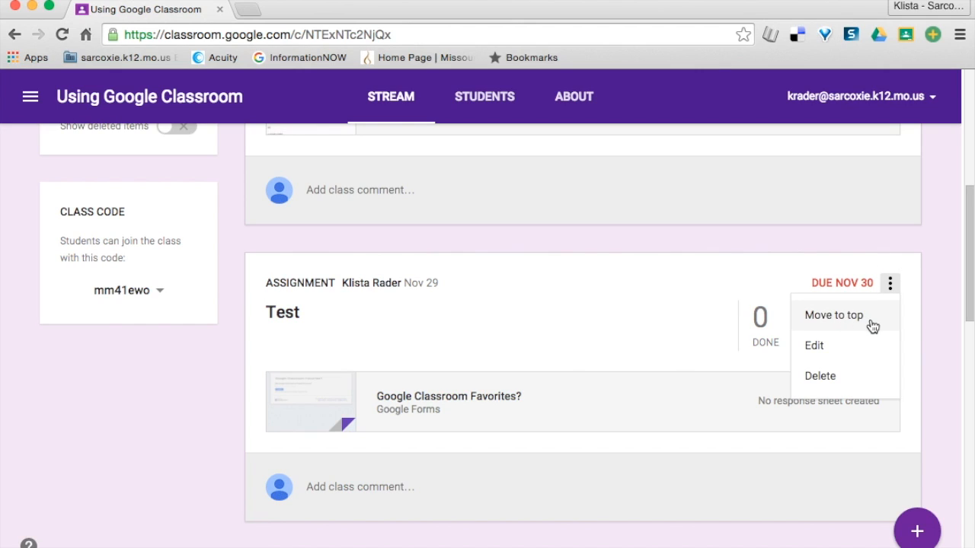